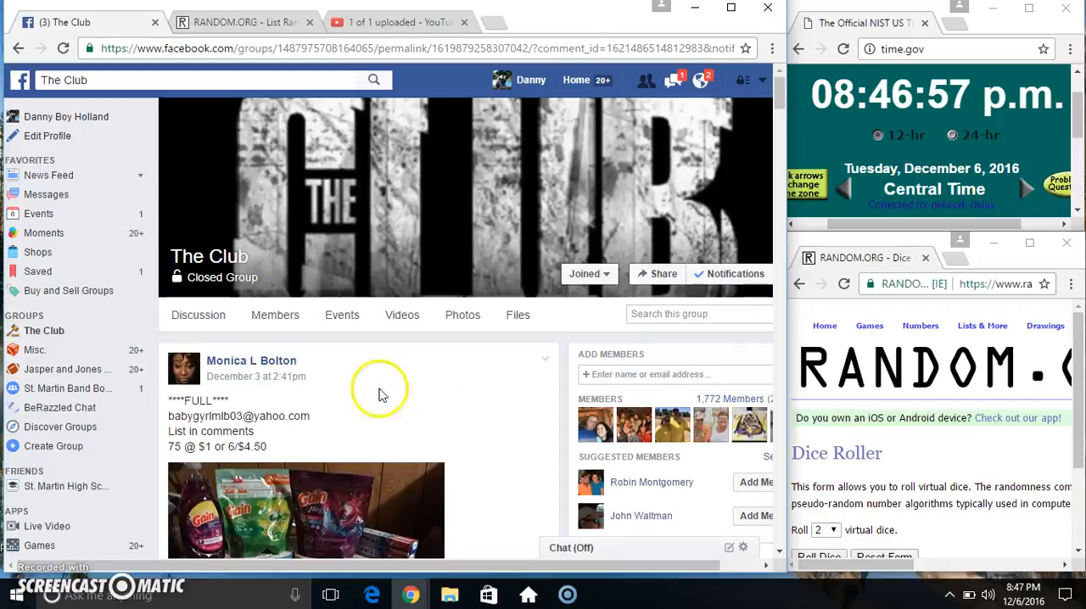
# - Scroll down the post's comments past the 75-entry numbered list to the newest comments
pyautogui.scroll(-3)
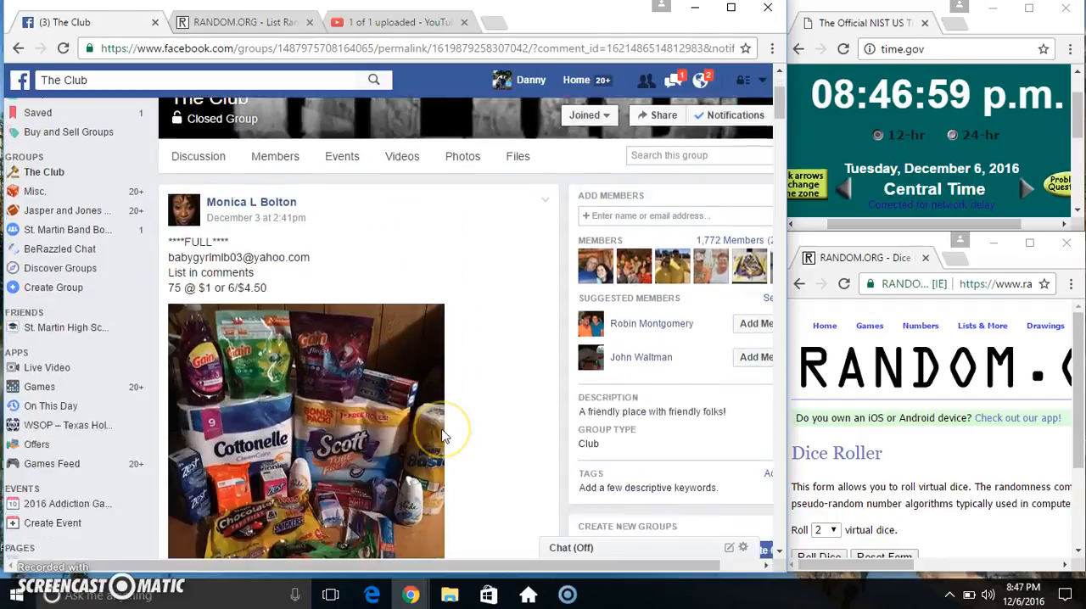
pyautogui.scroll(-3)
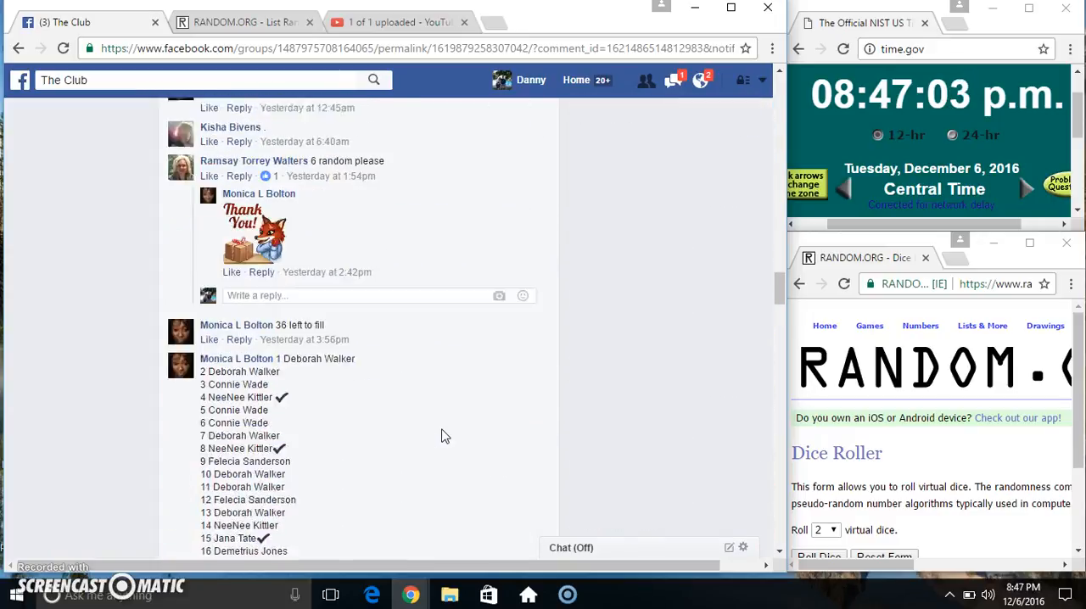
pyautogui.scroll(-3)
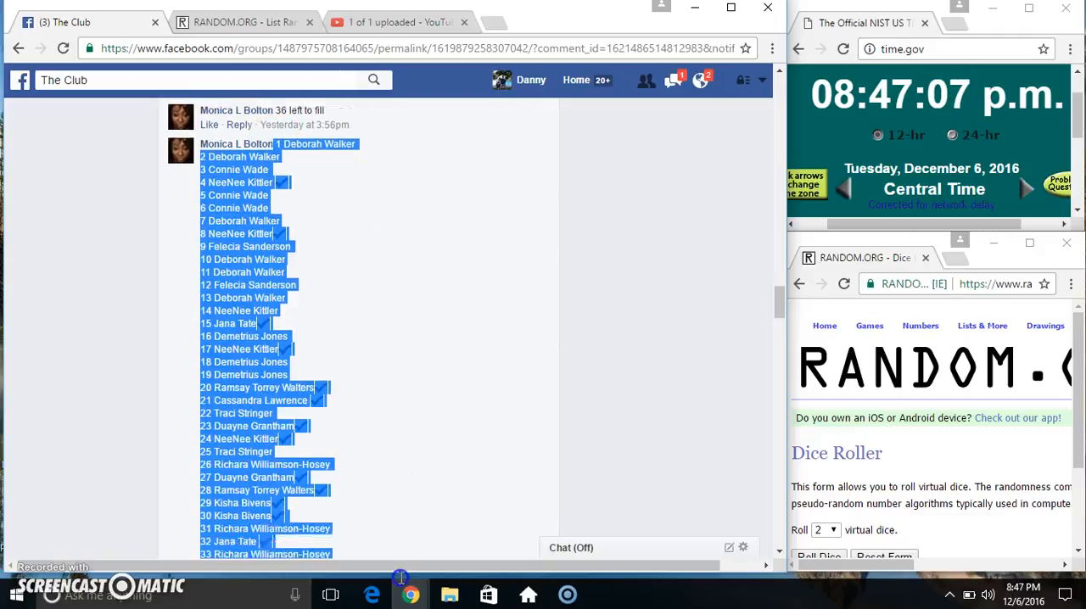
pyautogui.scroll(-3)
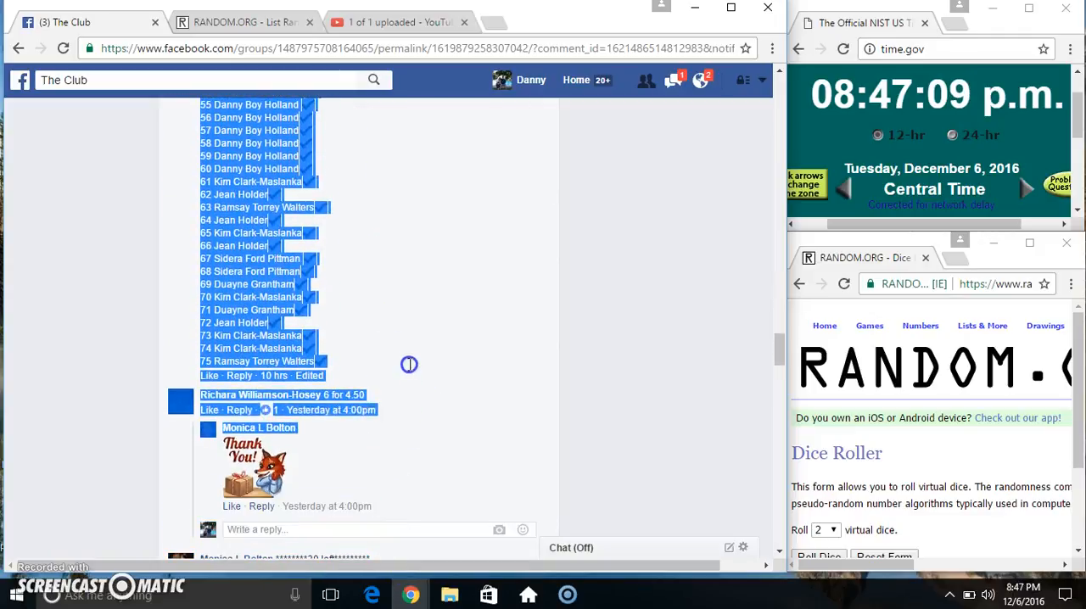
pyautogui.scroll(-3)
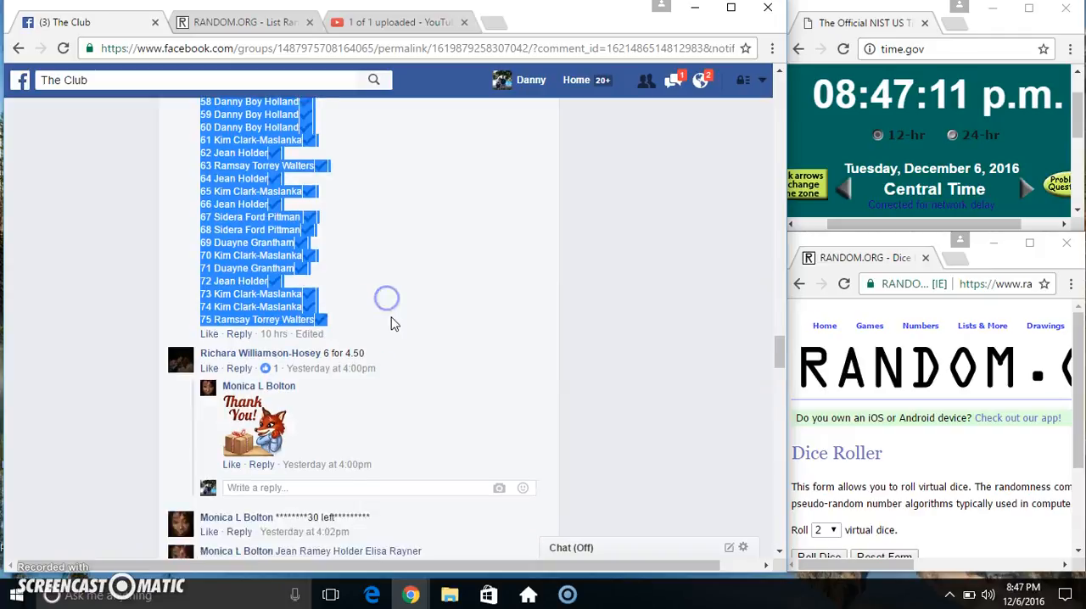
pyautogui.scroll(-3)
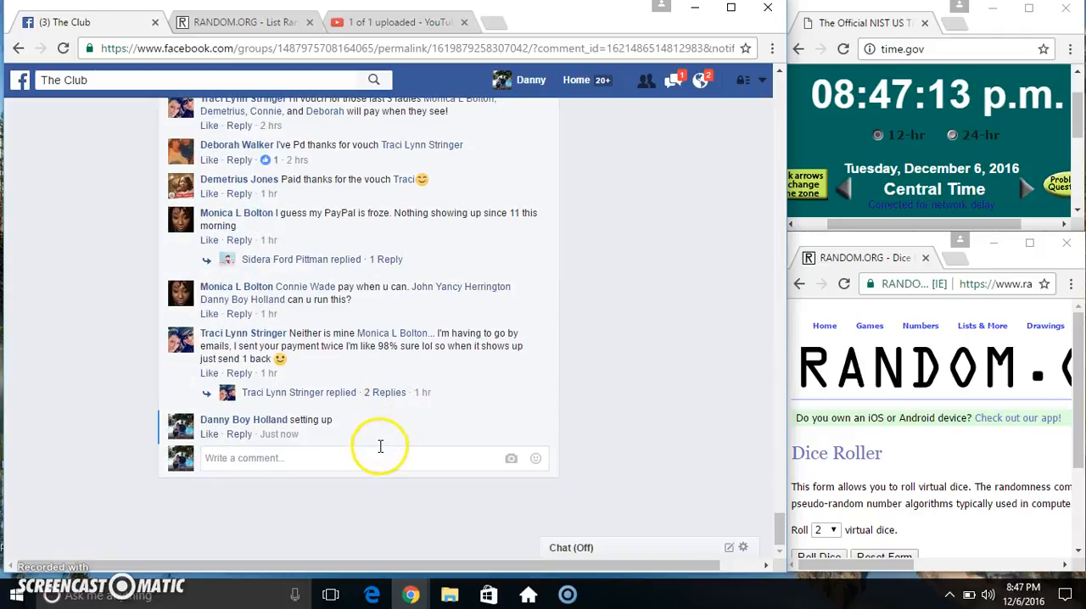
# - Post the comment 'live' beneath the 'setting up' comment
pyautogui.write('liv')
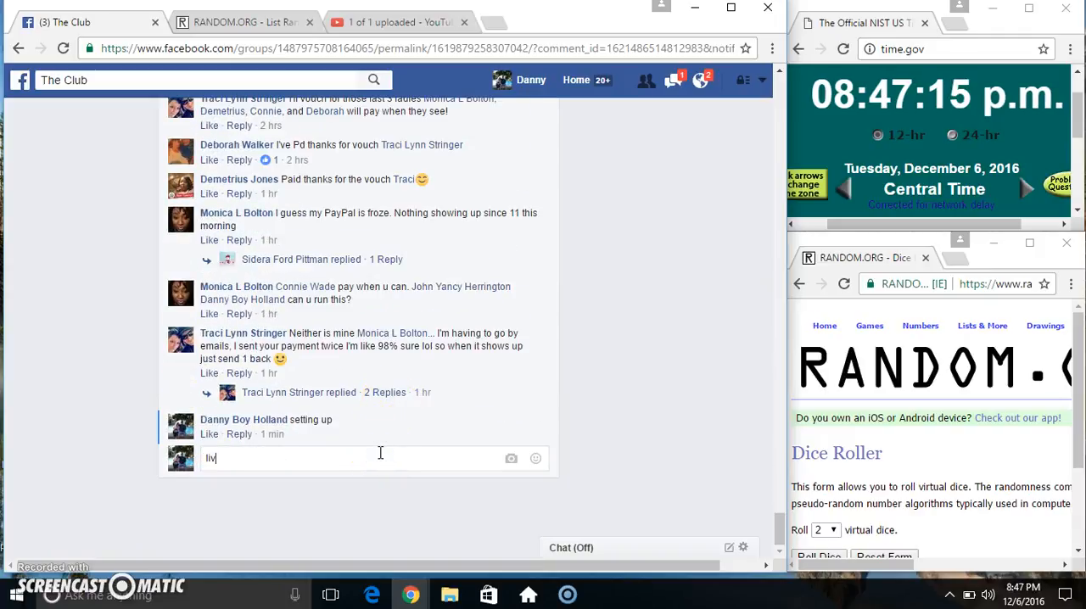
pyautogui.press('enter')
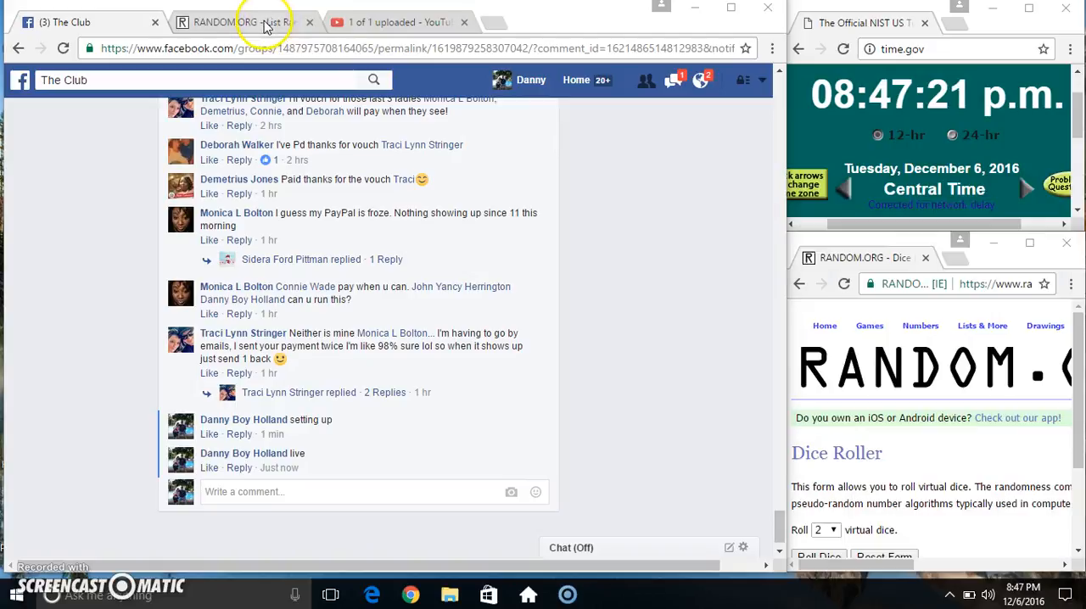
# - Bring up the List Randomizer tab and roll the two virtual dice four times
pyautogui.click(246, 22)
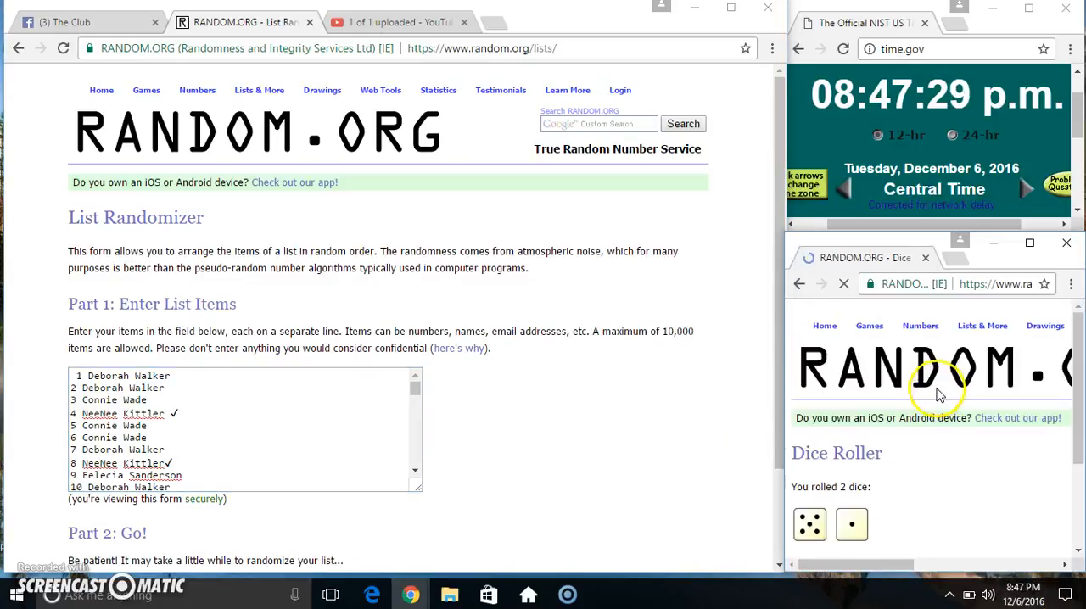
pyautogui.click(820, 456)
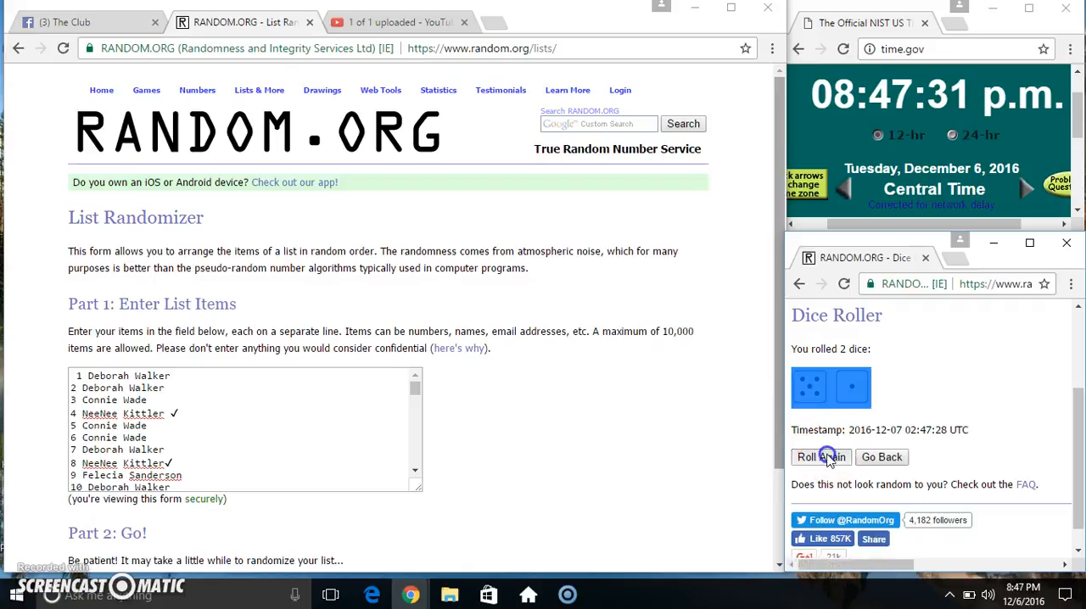
pyautogui.click(816, 456)
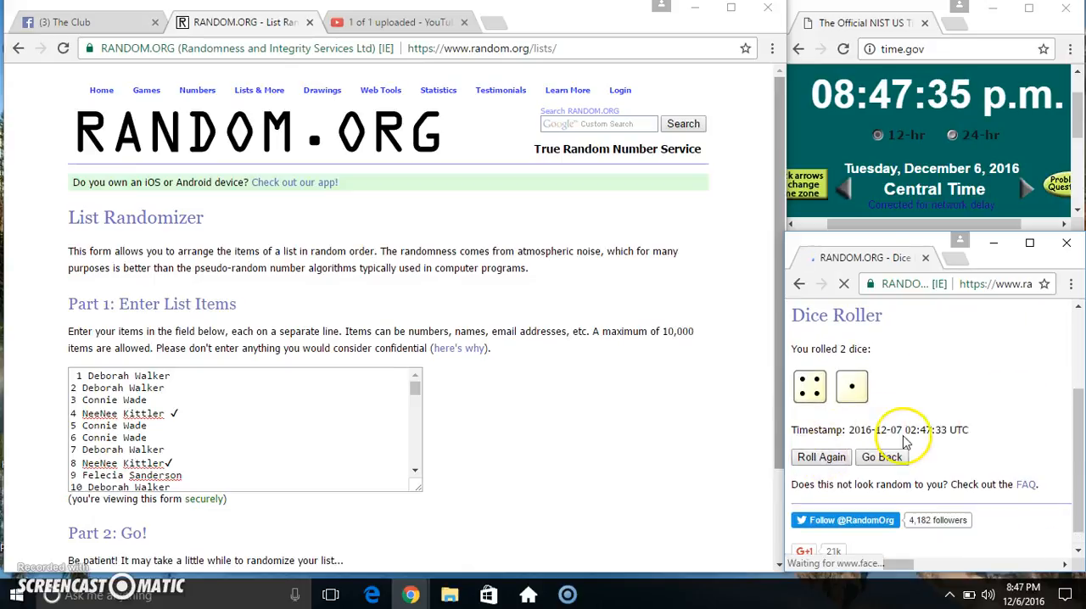
pyautogui.click(821, 457)
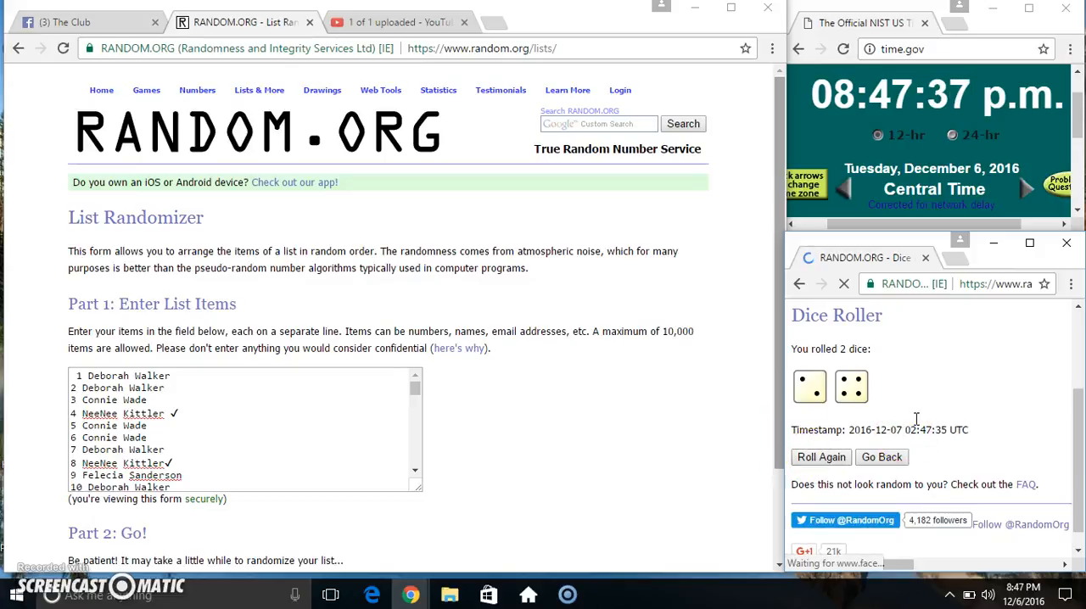
pyautogui.click(821, 456)
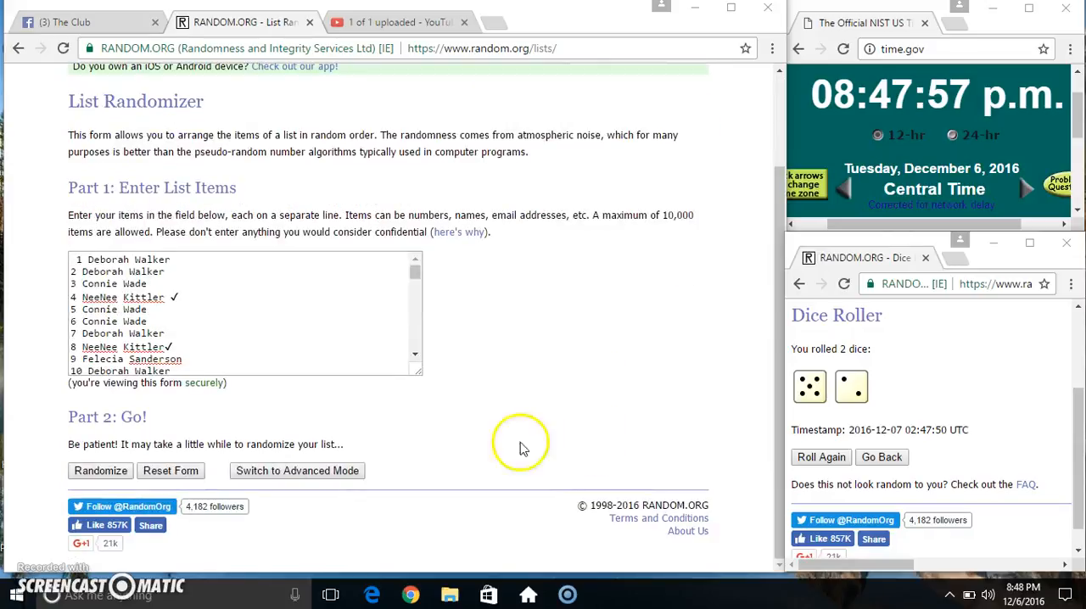
# - Shuffle the 75-name list four times and scroll through the randomized result
pyautogui.click(100, 471)
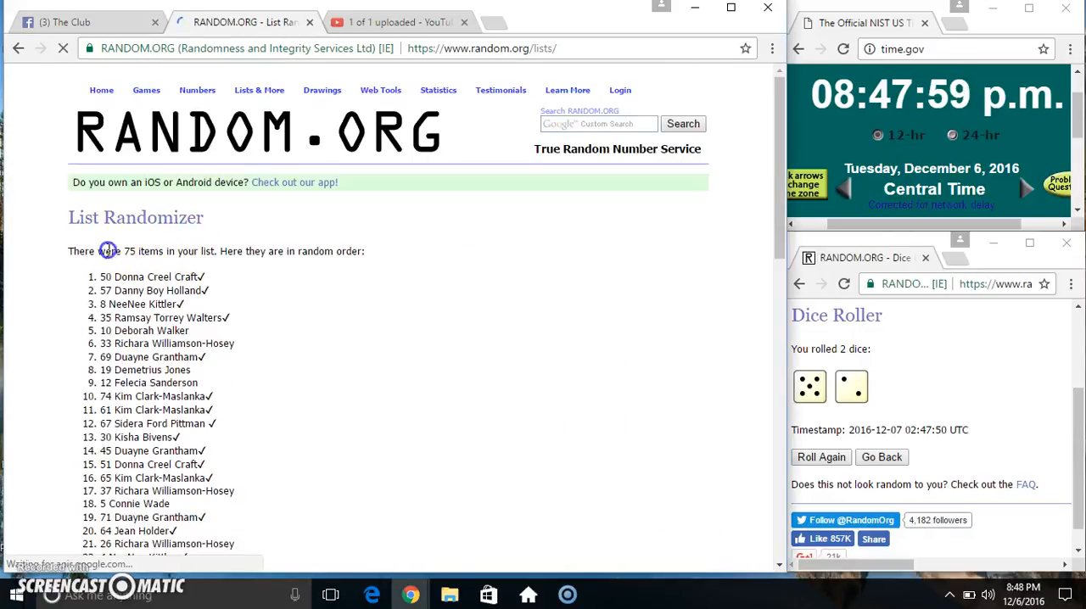
pyautogui.scroll(-3)
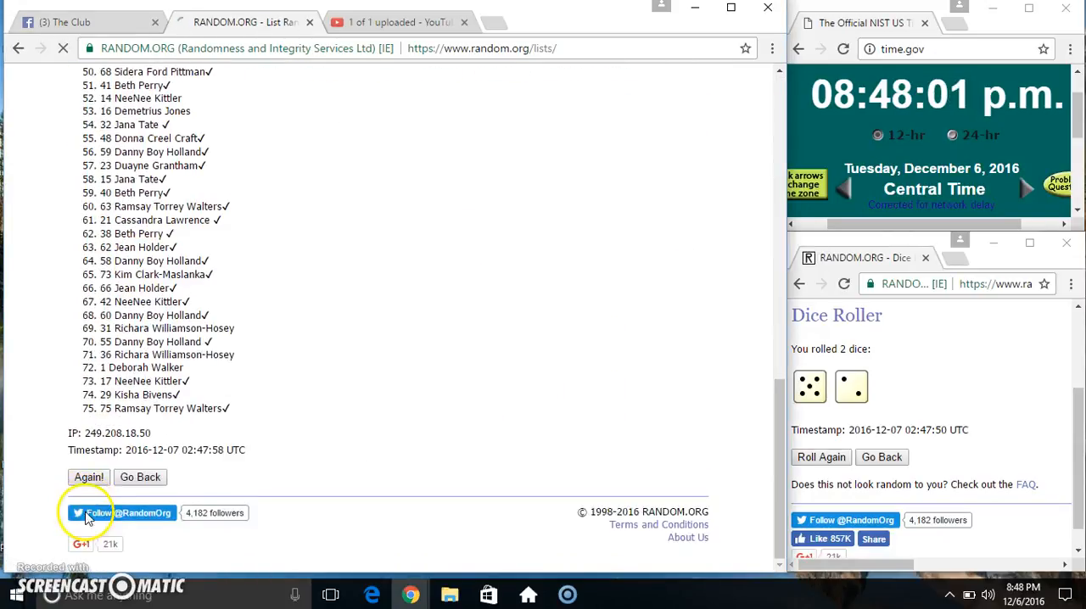
pyautogui.click(88, 477)
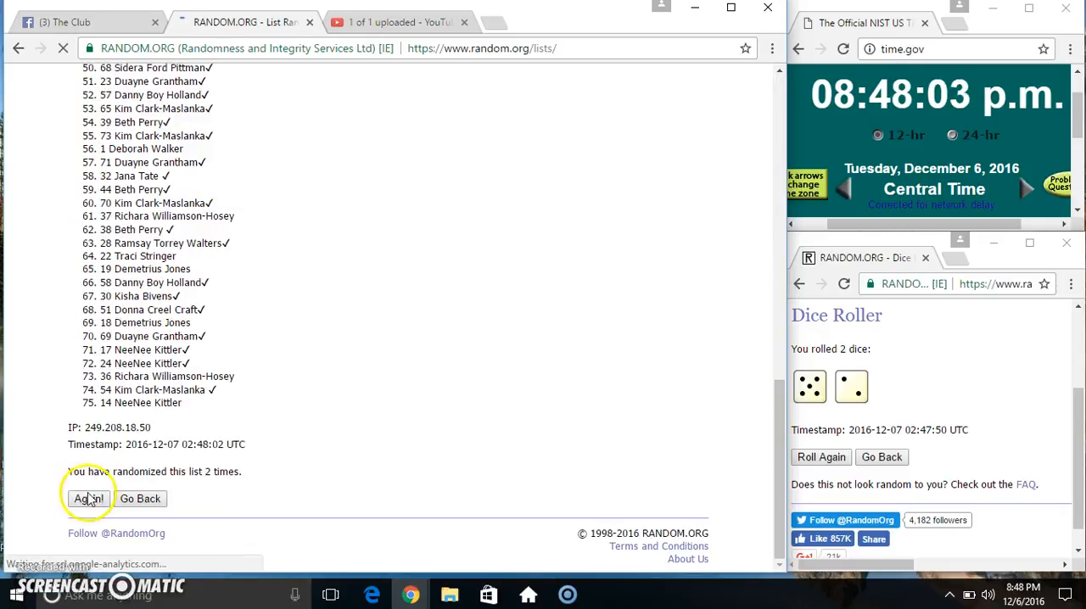
pyautogui.click(88, 498)
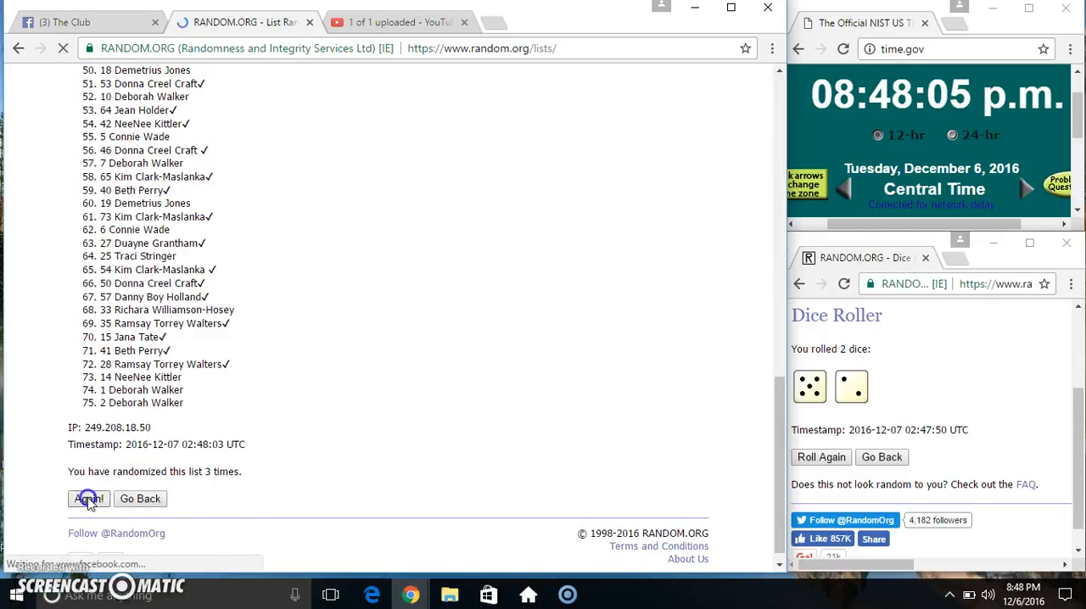
pyautogui.click(88, 498)
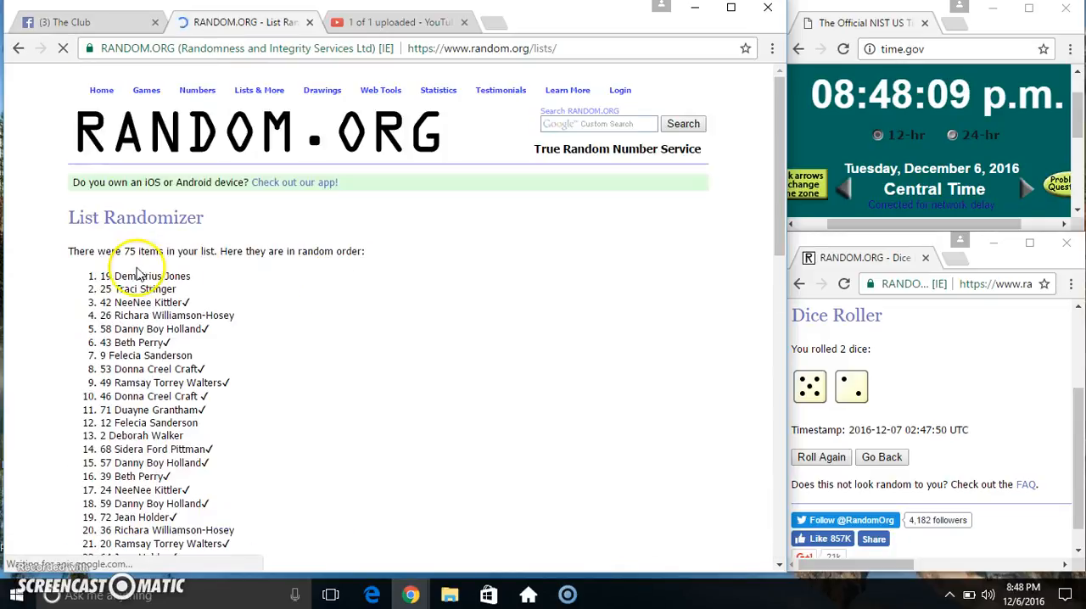
pyautogui.scroll(-3)
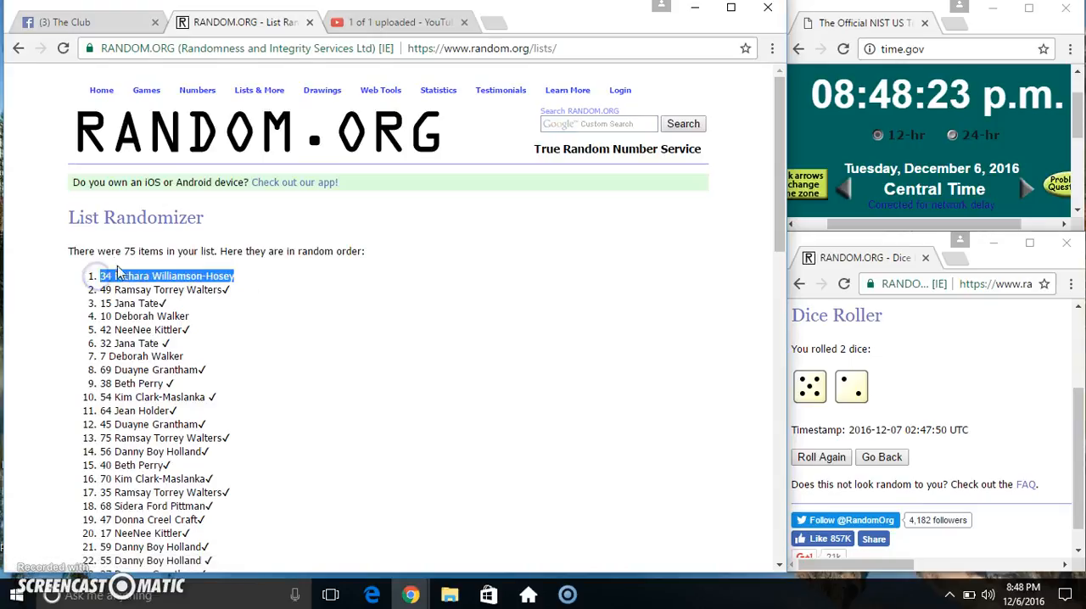
pyautogui.scroll(-3)
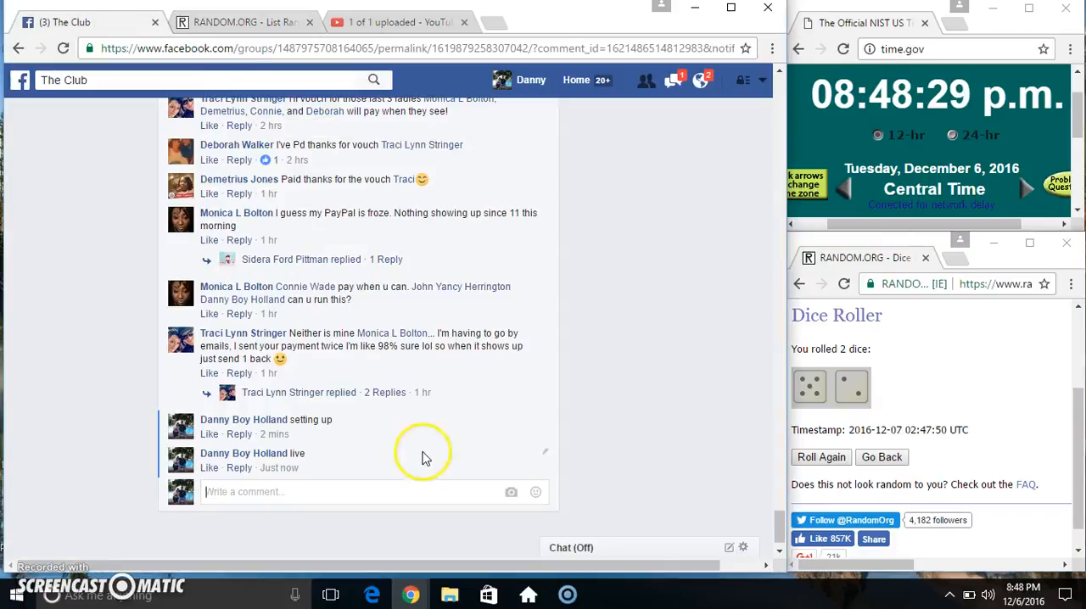
# - Post the comment 'done' under 'live' and dismiss the calendar popup
pyautogui.write('don')
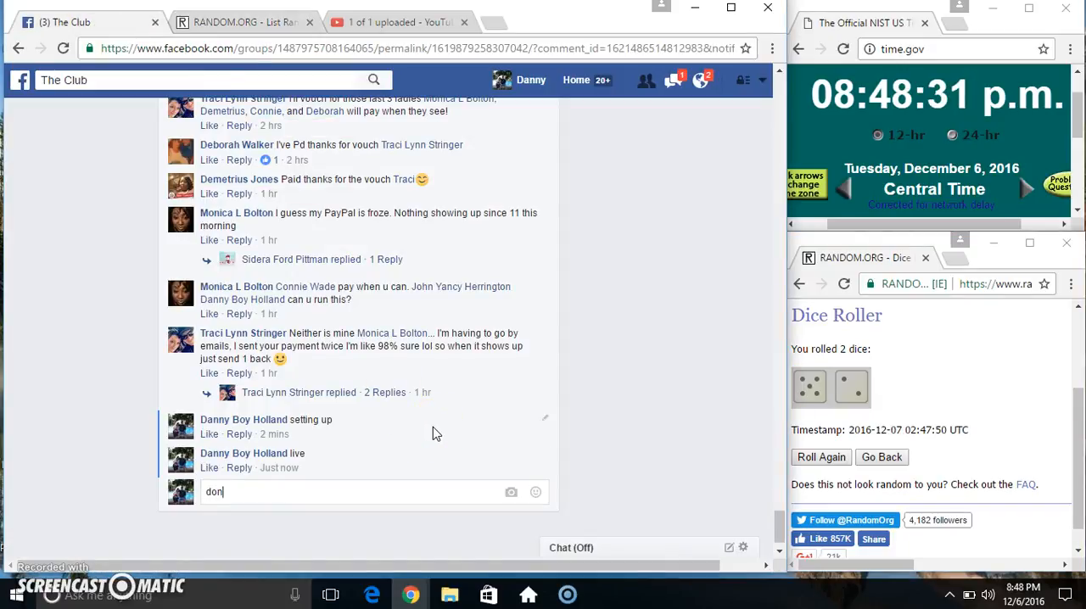
pyautogui.press('enter')
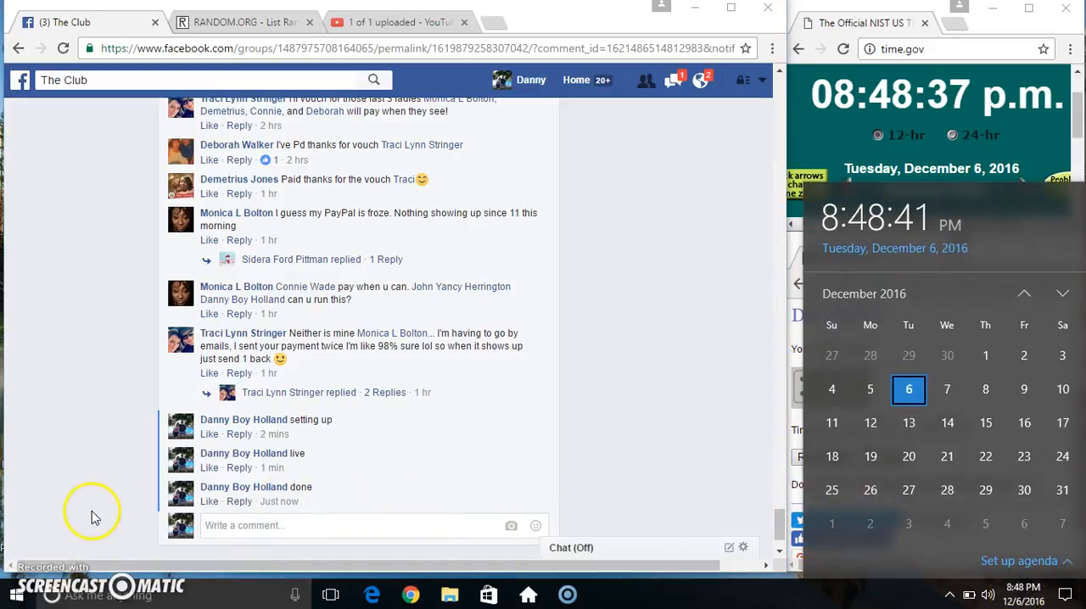
pyautogui.click(567, 593)
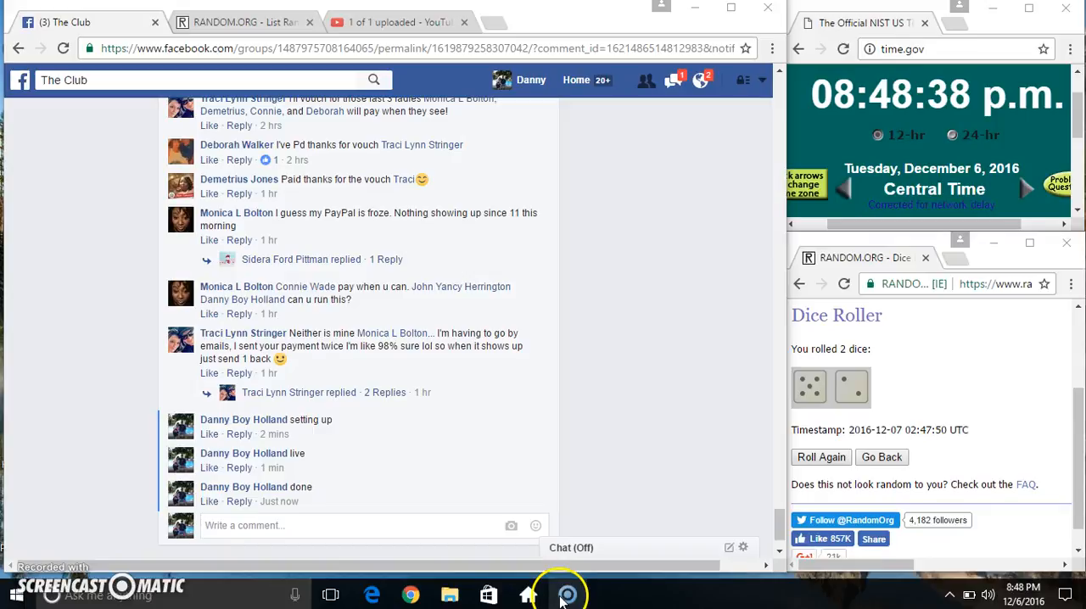